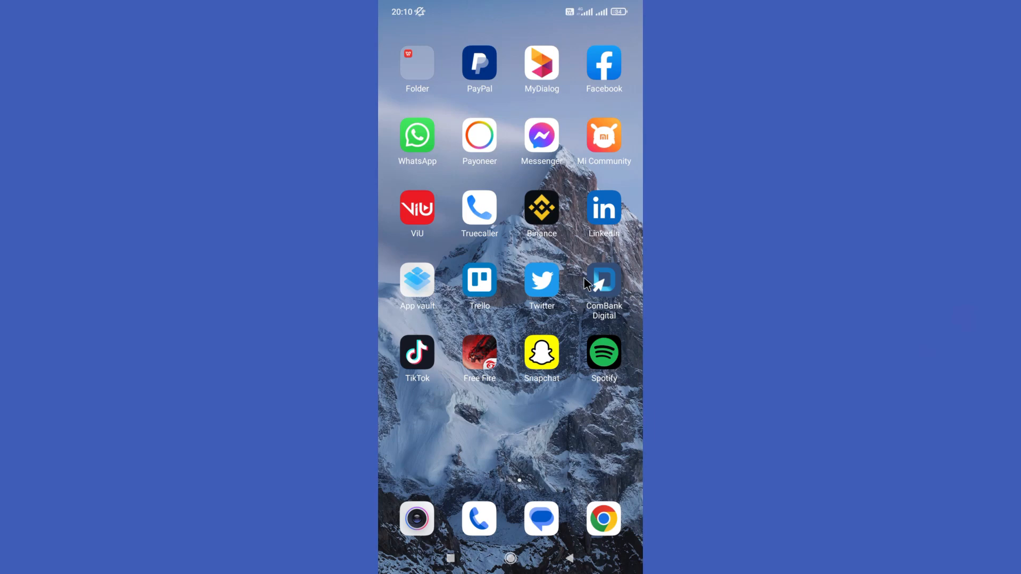
mouse_move(616, 71)
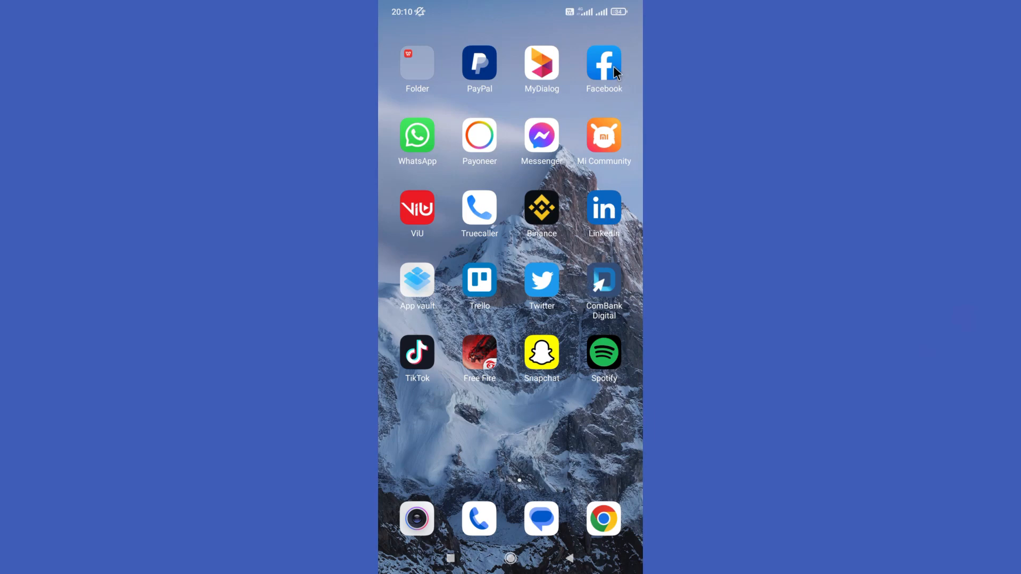
Step: Launch Facebook from the home screen so the news feed appears
click(603, 65)
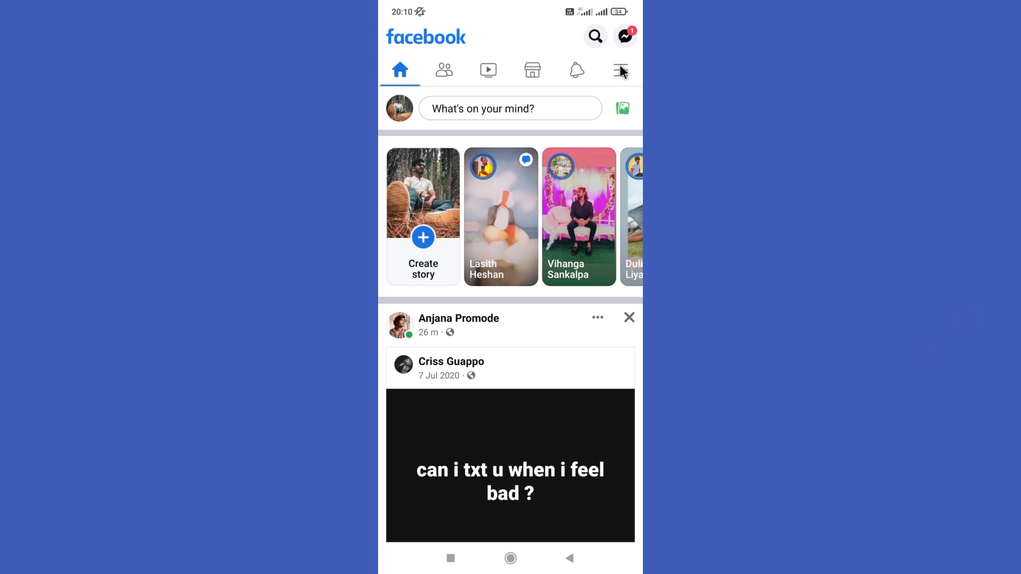
Step: Bring up Facebook's main menu listing all shortcuts
click(619, 70)
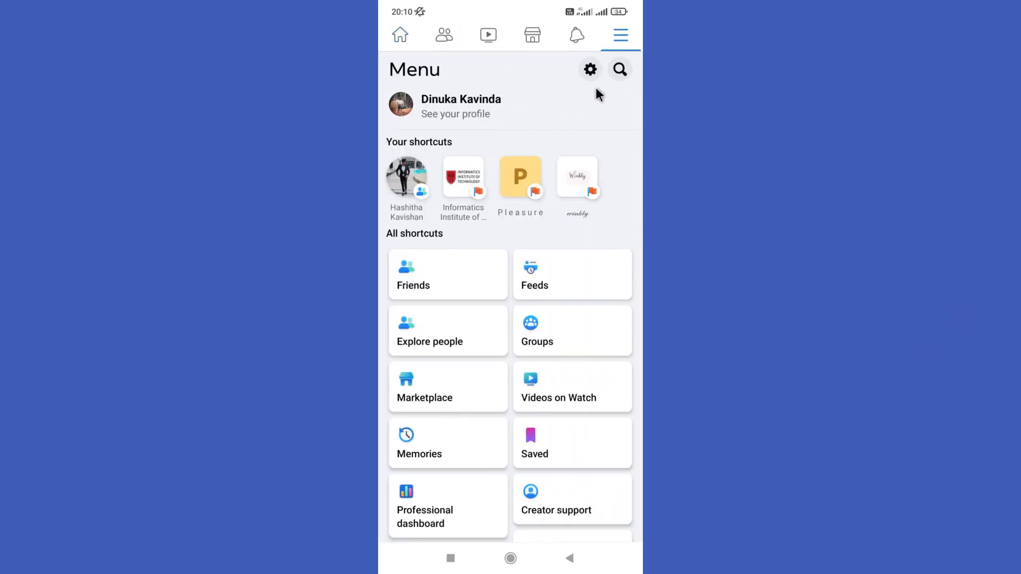
mouse_move(529, 292)
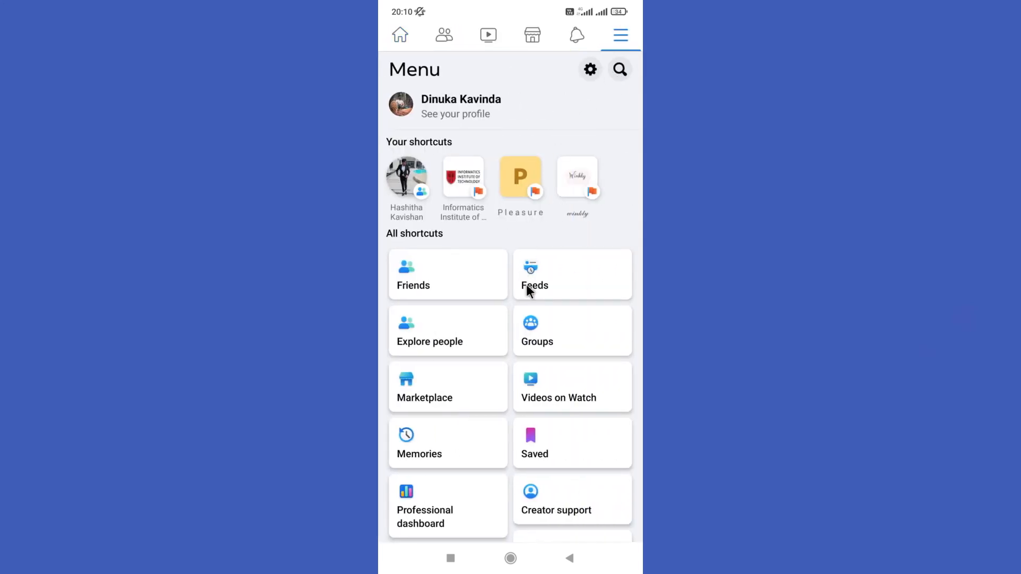
mouse_move(421, 290)
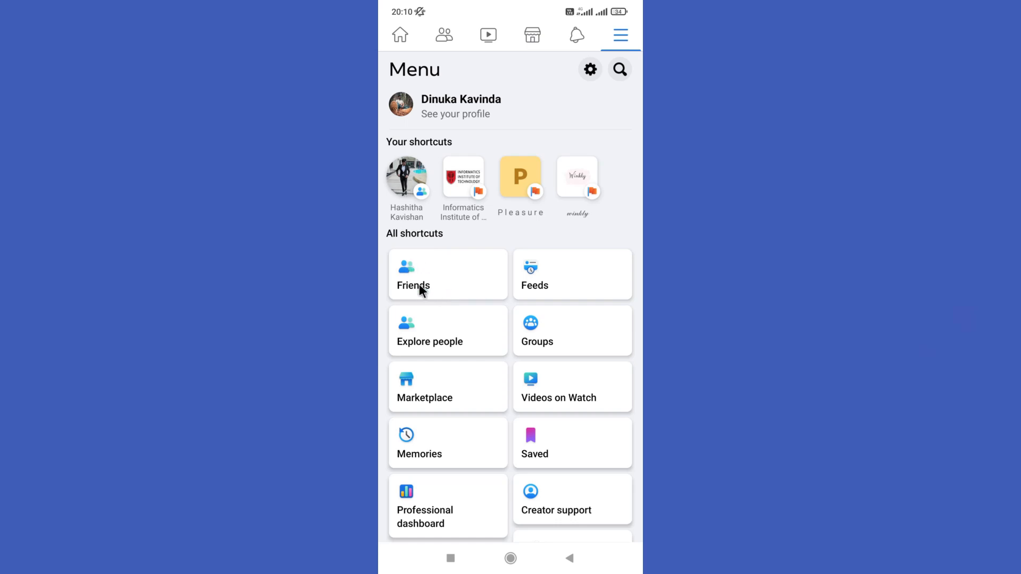
mouse_move(420, 281)
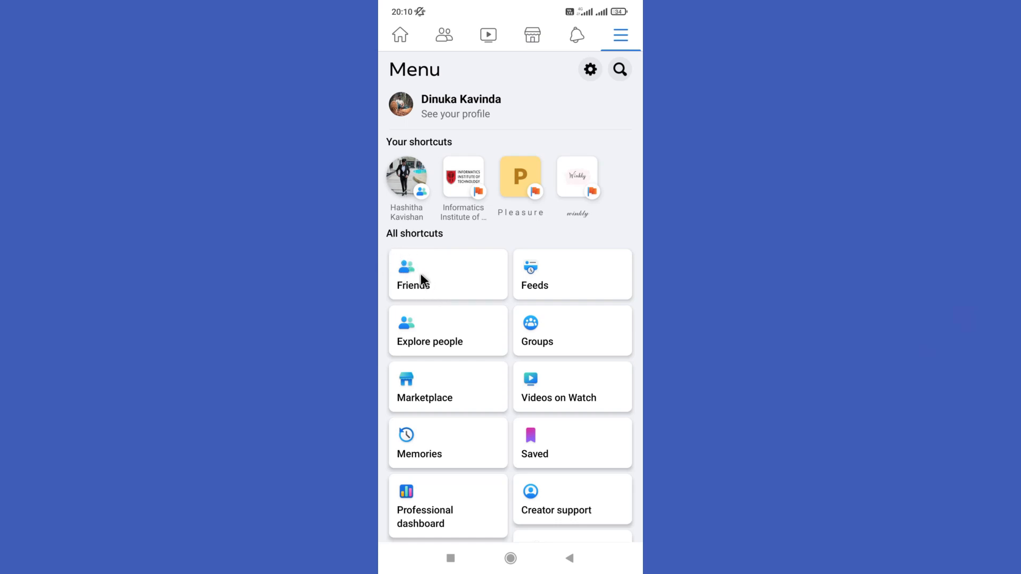
click(413, 285)
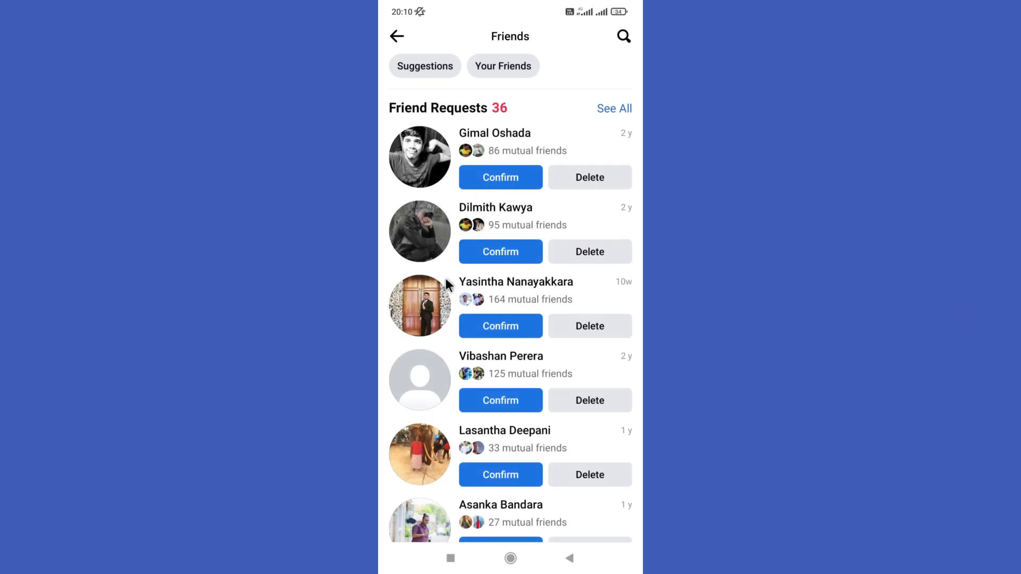
scroll(down, 3)
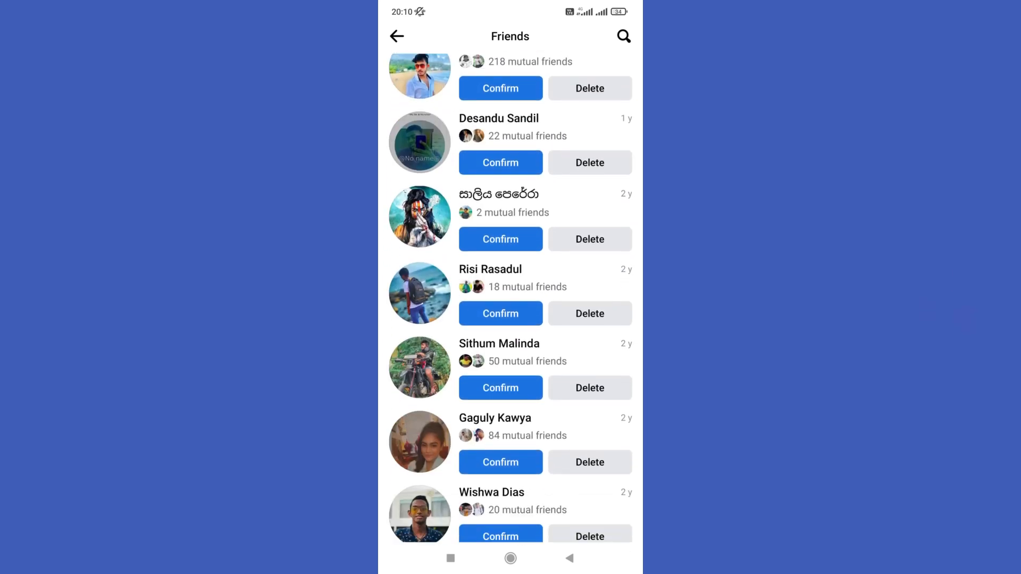
scroll(up, 3)
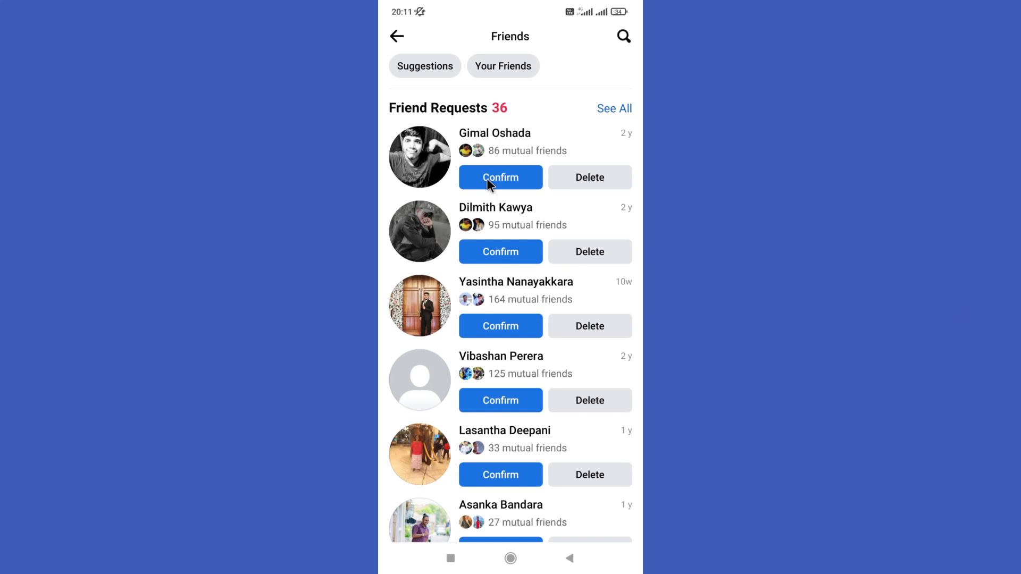
click(499, 178)
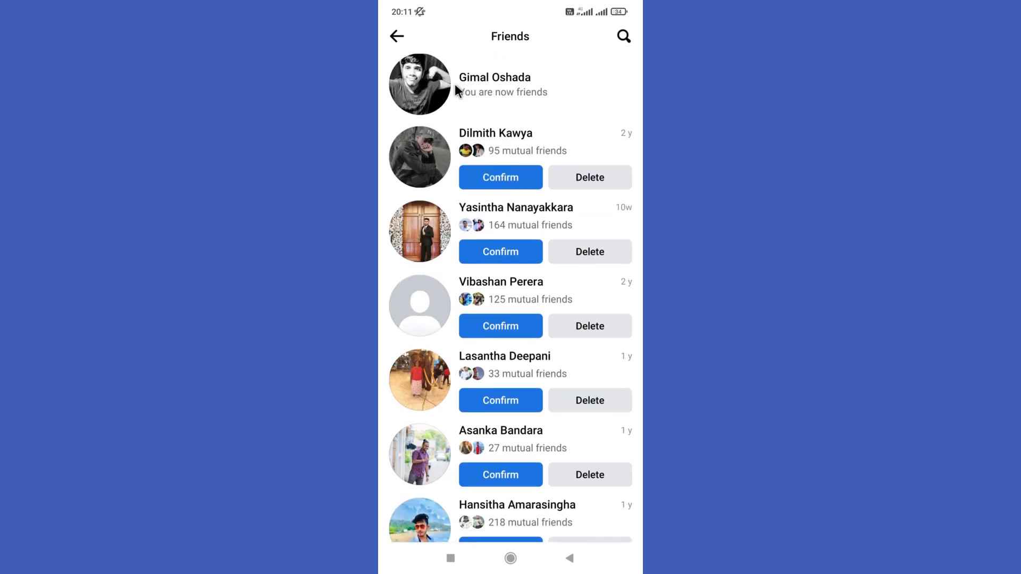
scroll(down, 3)
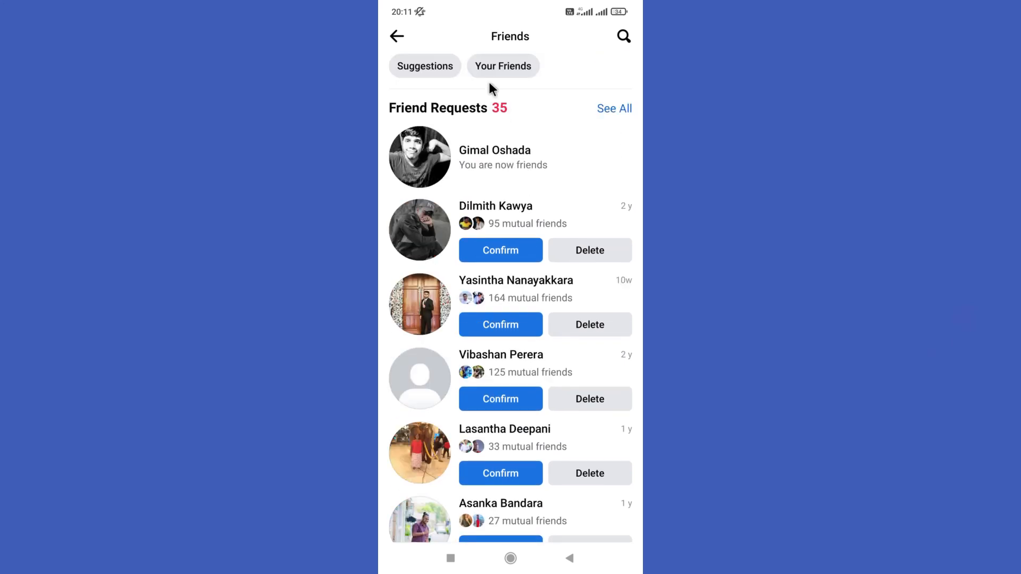
mouse_move(503, 71)
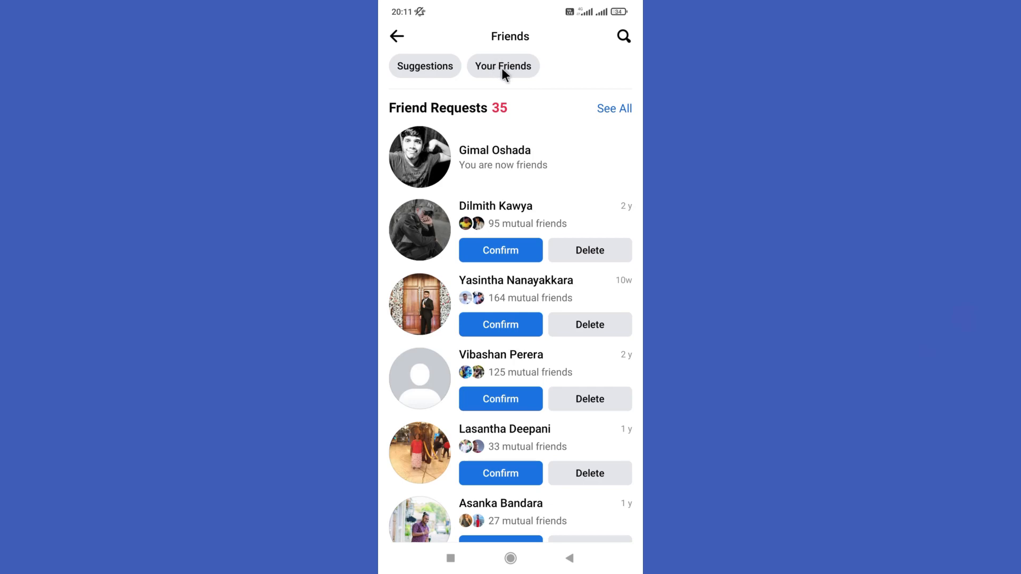
Step: Review your own friends list, then return to the news feed
click(503, 66)
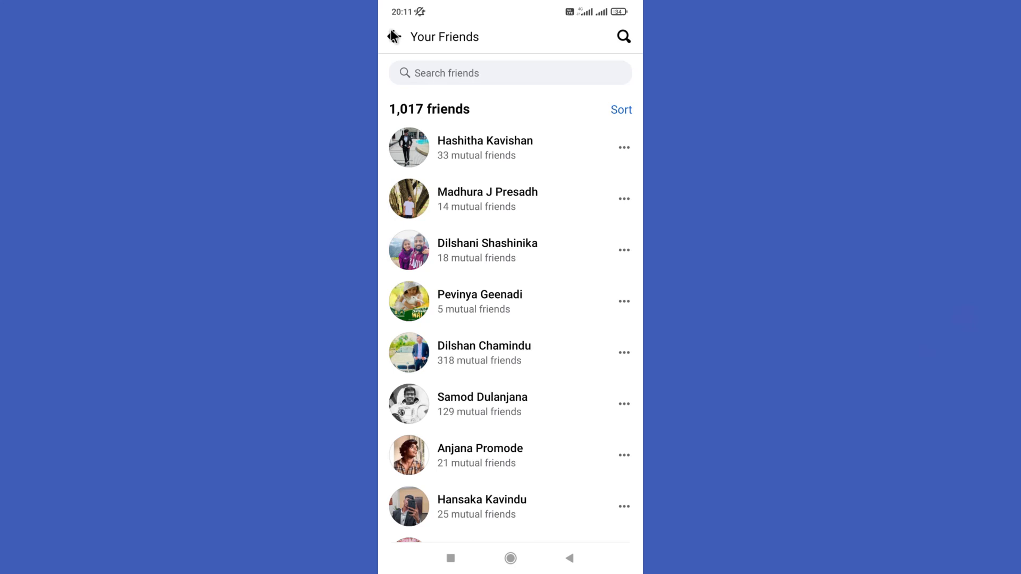
click(397, 36)
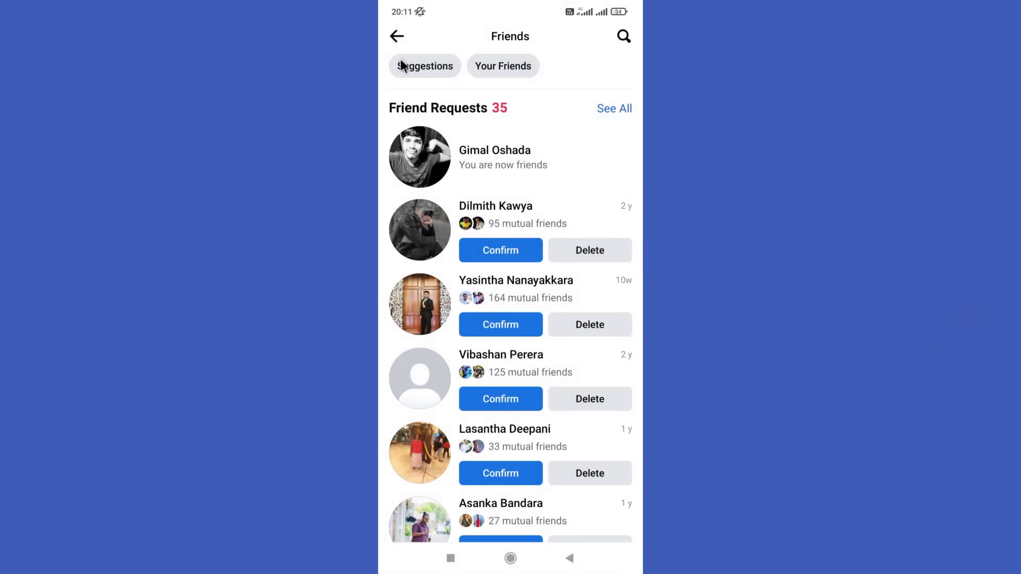
mouse_move(404, 57)
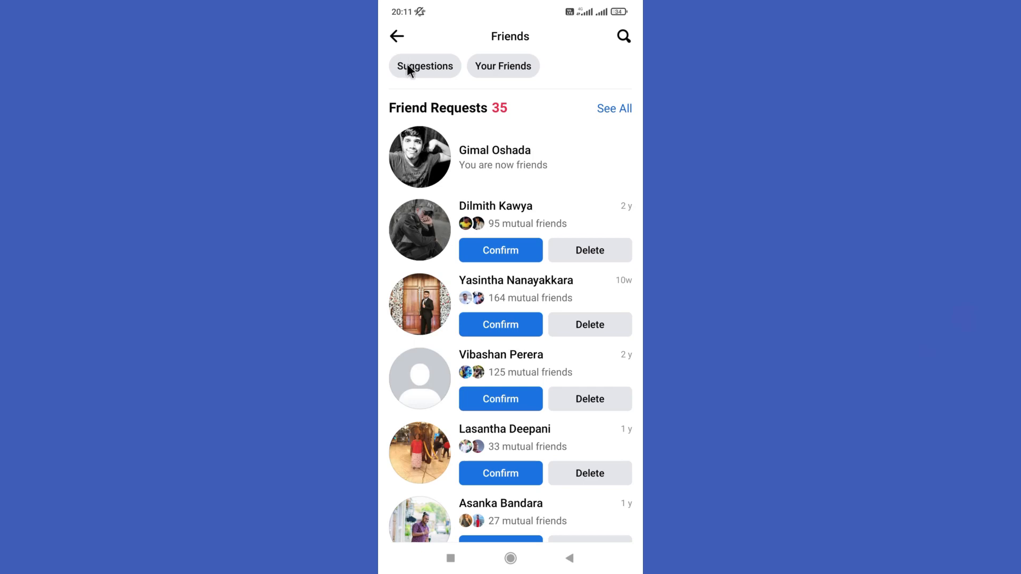
click(397, 37)
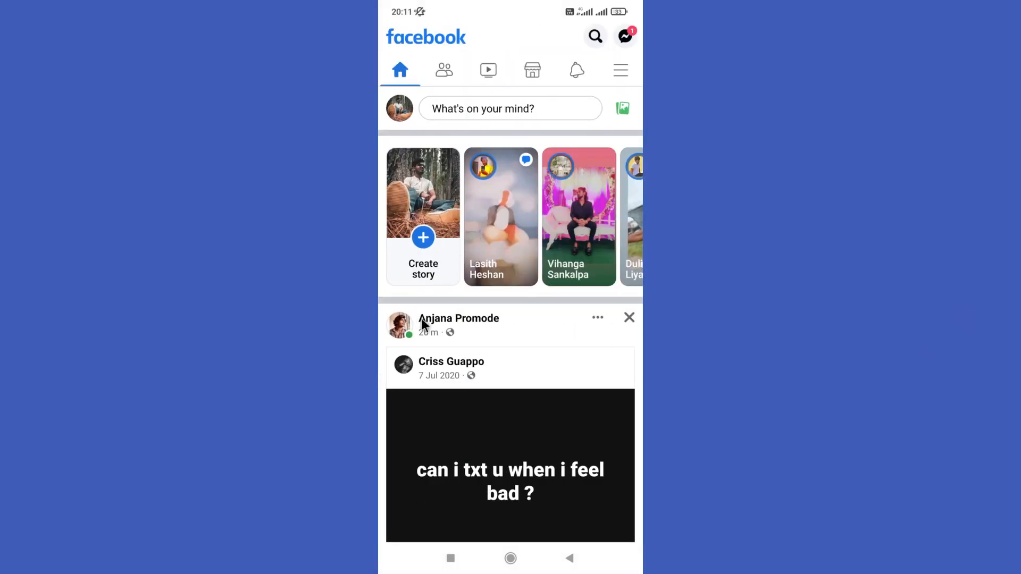
click(459, 318)
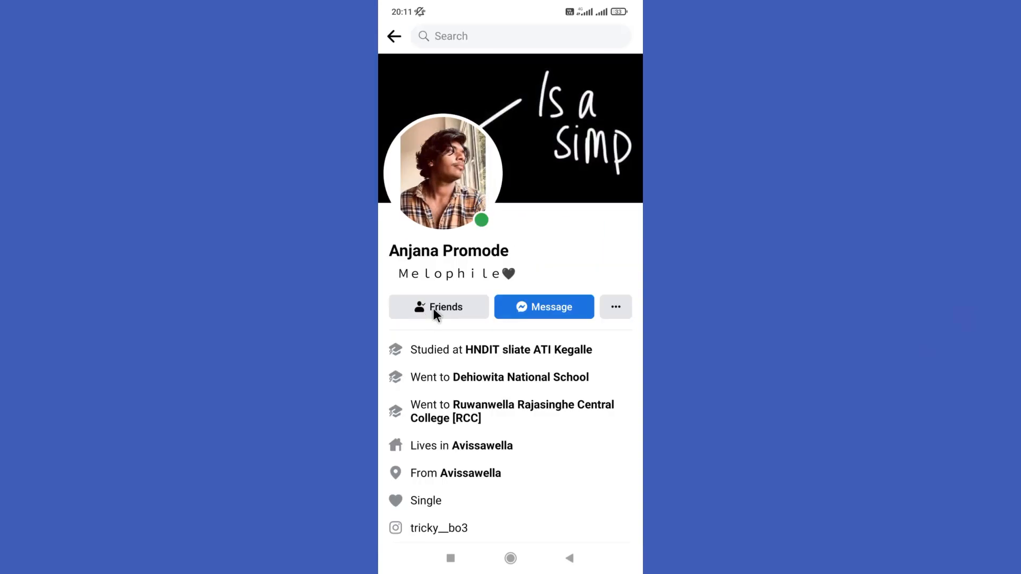
mouse_move(454, 447)
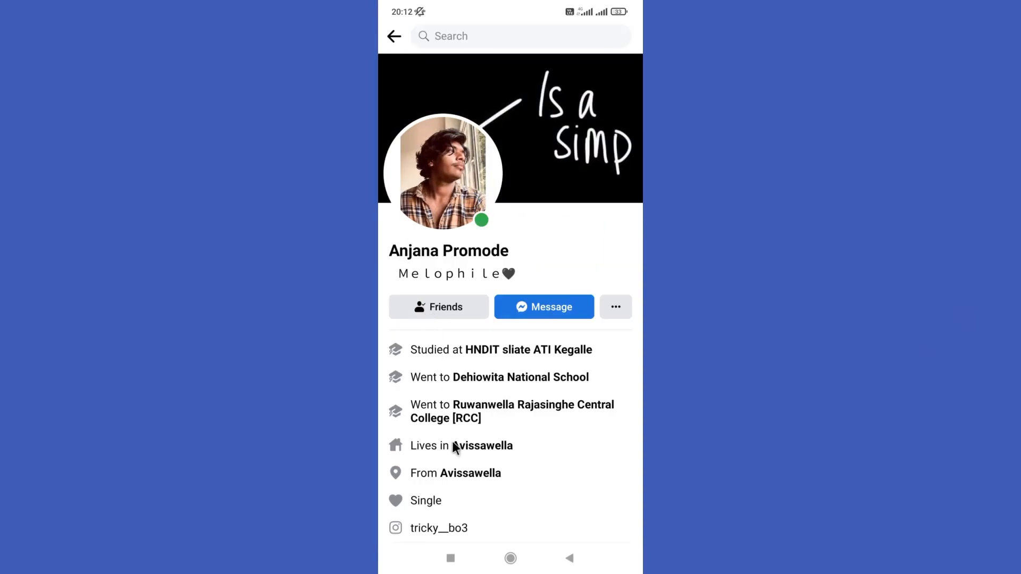
scroll(down, 3)
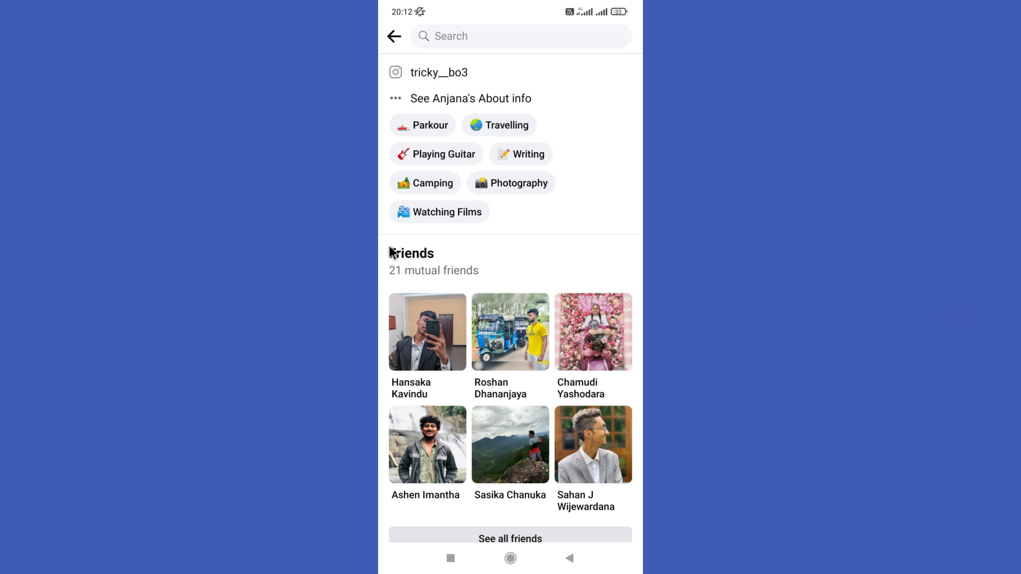
click(509, 539)
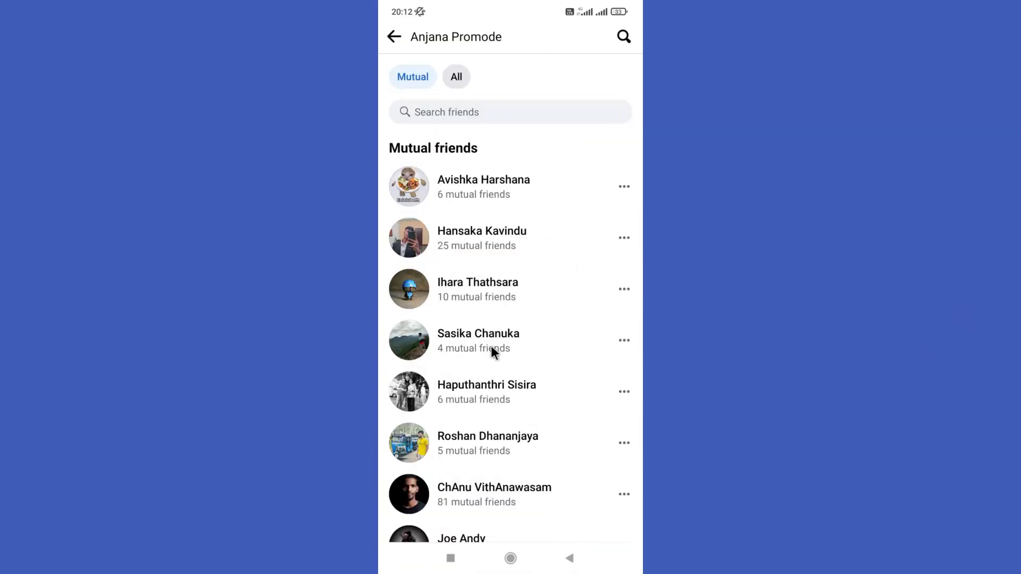
mouse_move(471, 312)
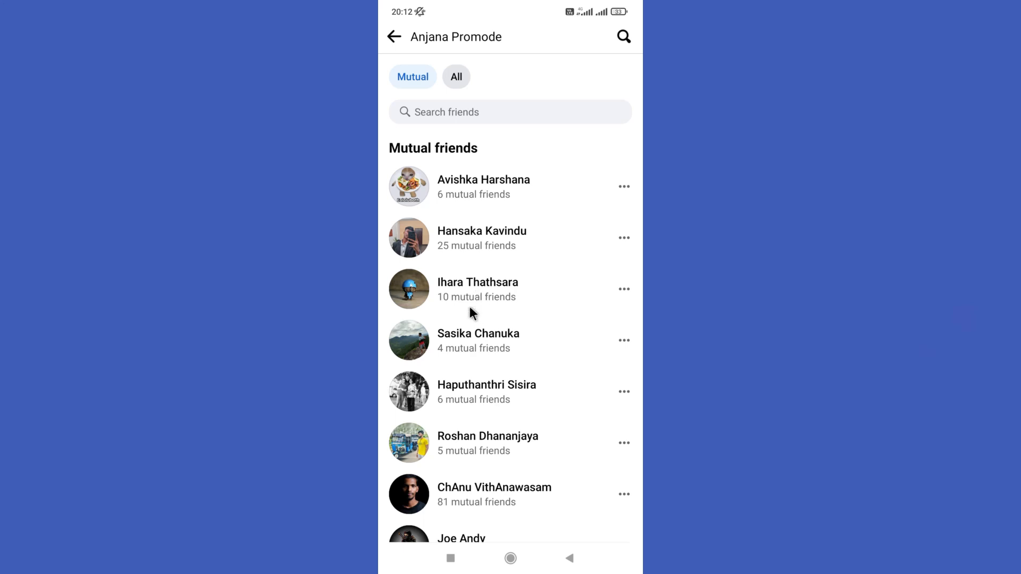
mouse_move(456, 293)
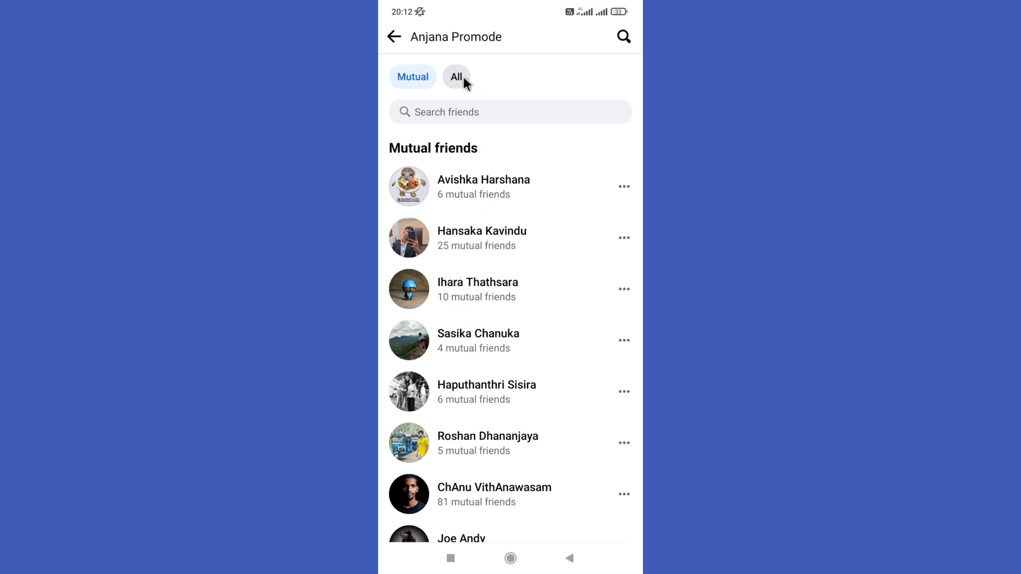
mouse_move(468, 262)
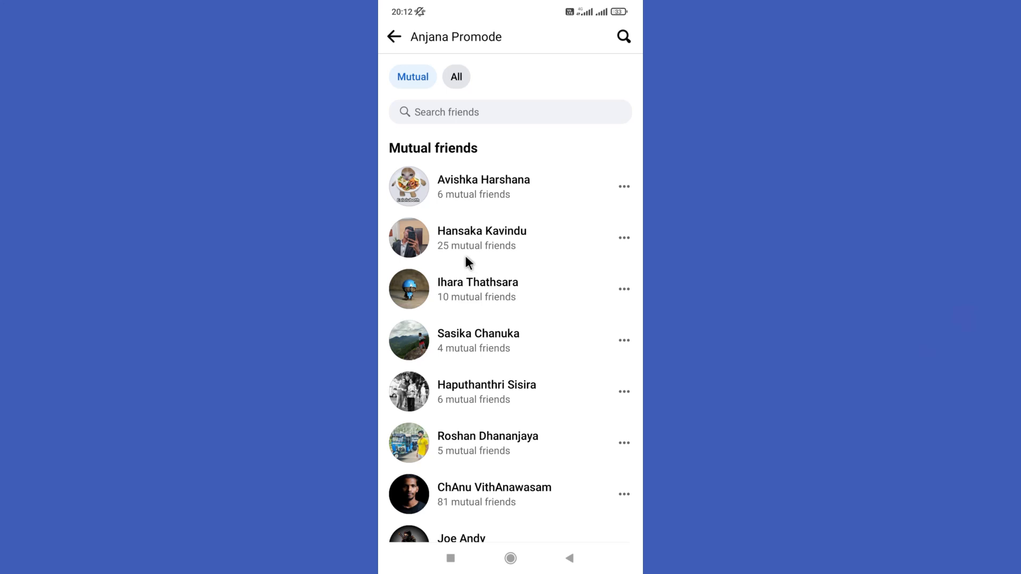